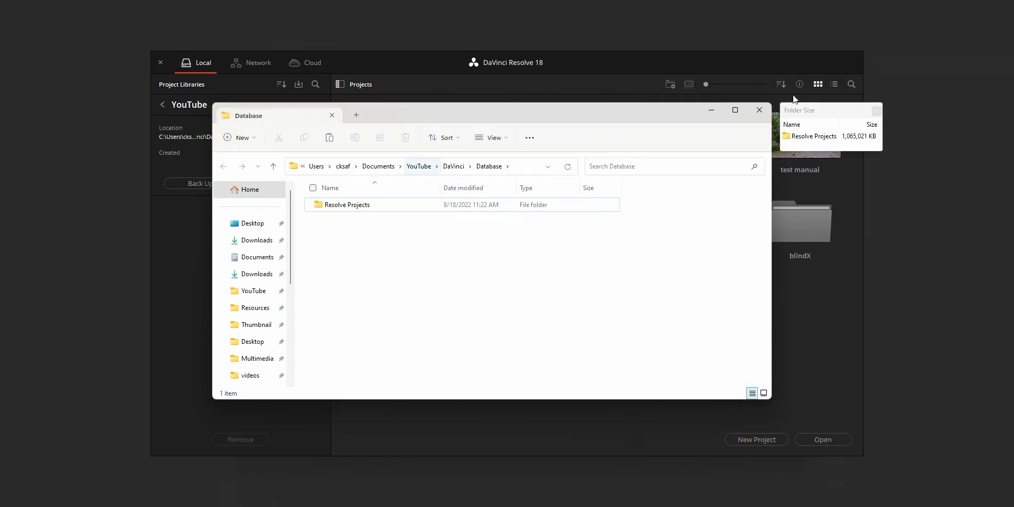
# Open the Resolve Projects database folder to reveal Settings, Users and SoundLib.db.
pyautogui.doubleClick(347, 205)
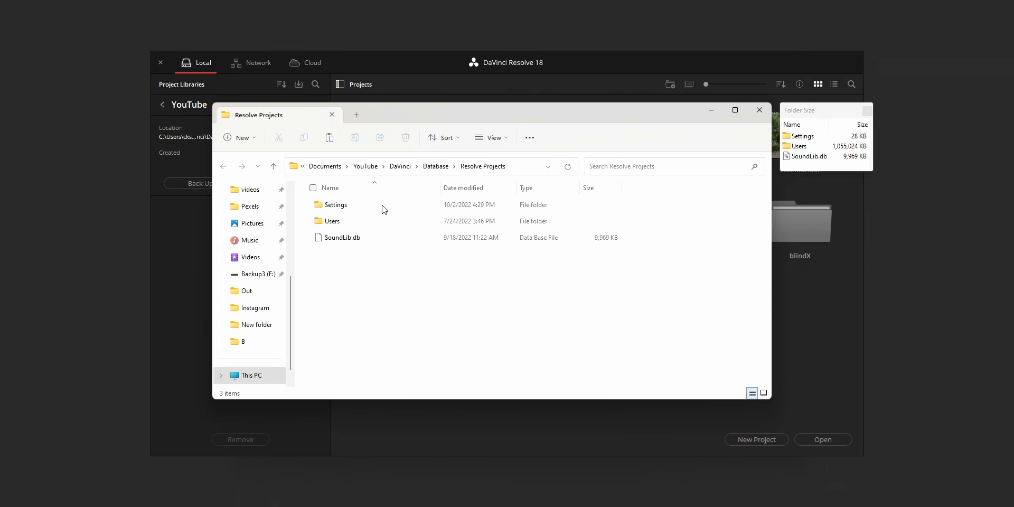
pyautogui.click(335, 204)
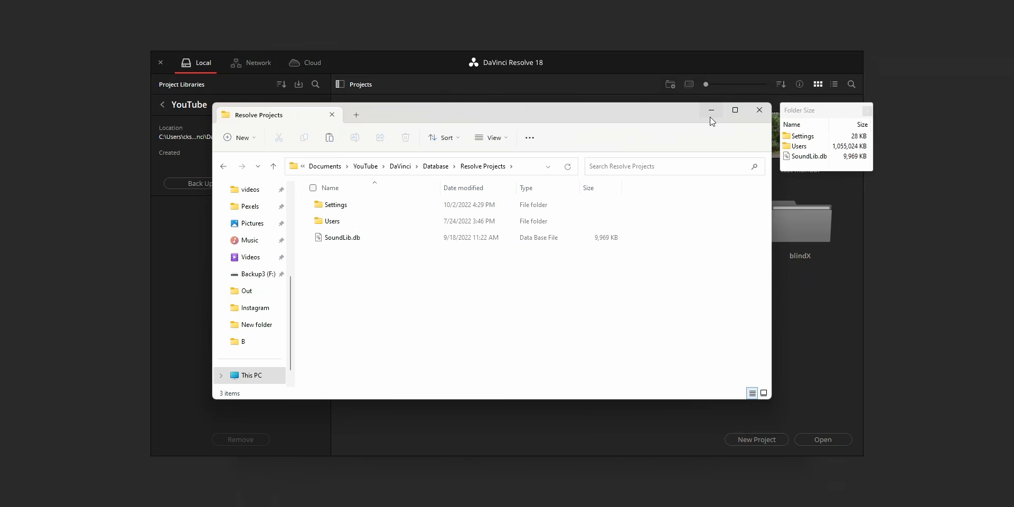
# Return from the YouTube library details to the library list and start adding a project library.
pyautogui.click(759, 110)
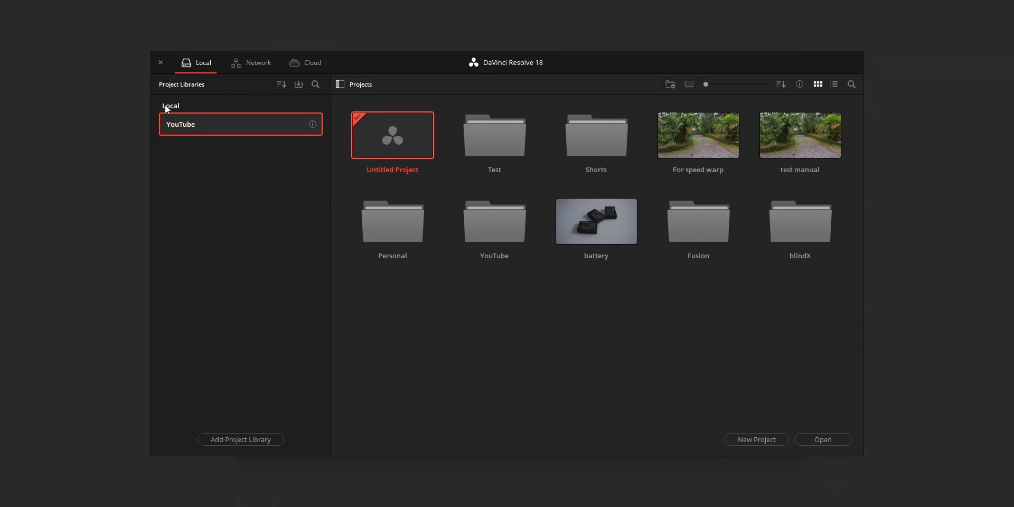
pyautogui.moveTo(309, 145)
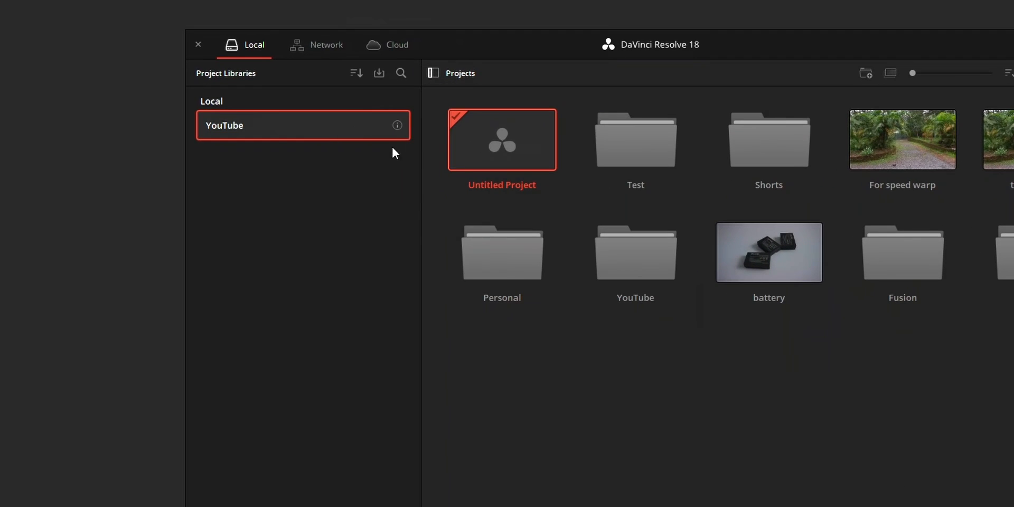
pyautogui.click(397, 125)
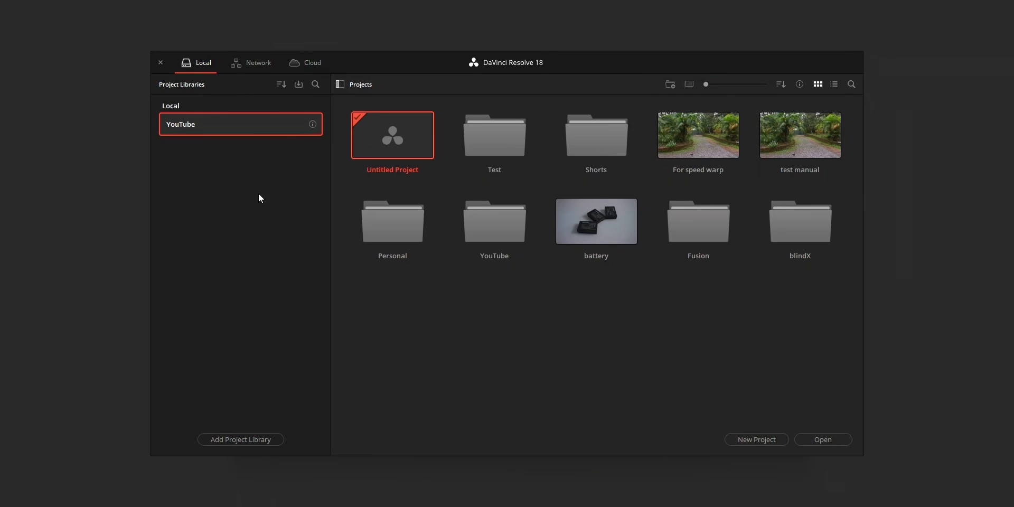
pyautogui.click(239, 439)
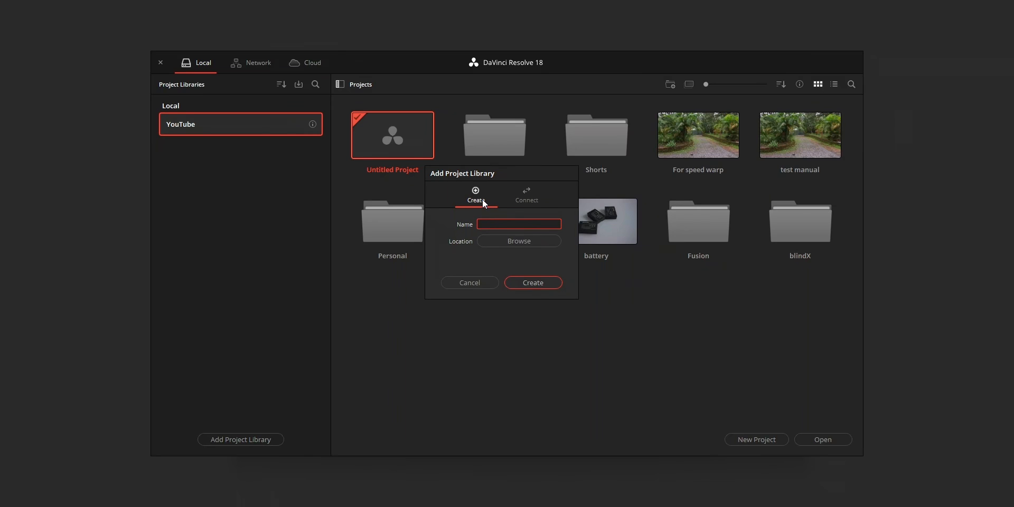
# Name the new project library 'test' and browse for its location.
pyautogui.click(526, 195)
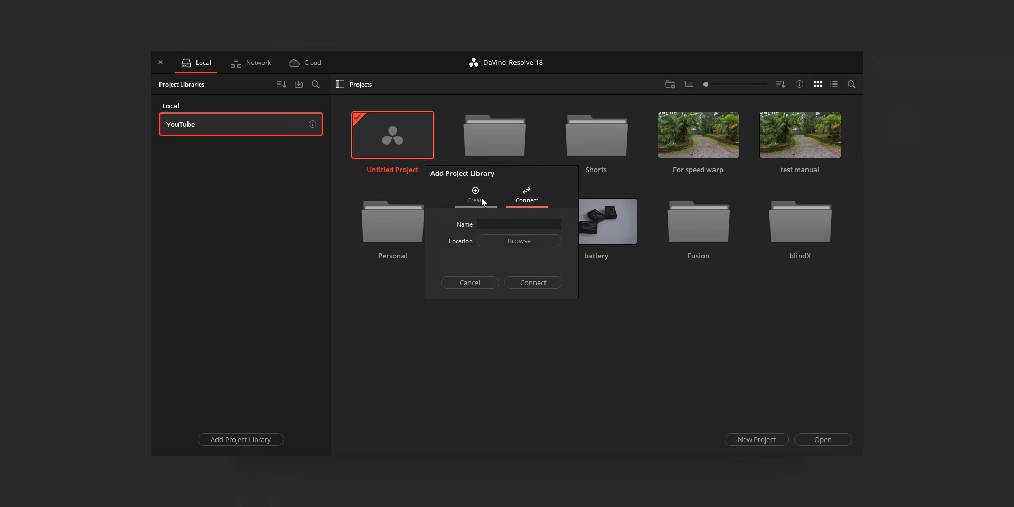
pyautogui.click(475, 196)
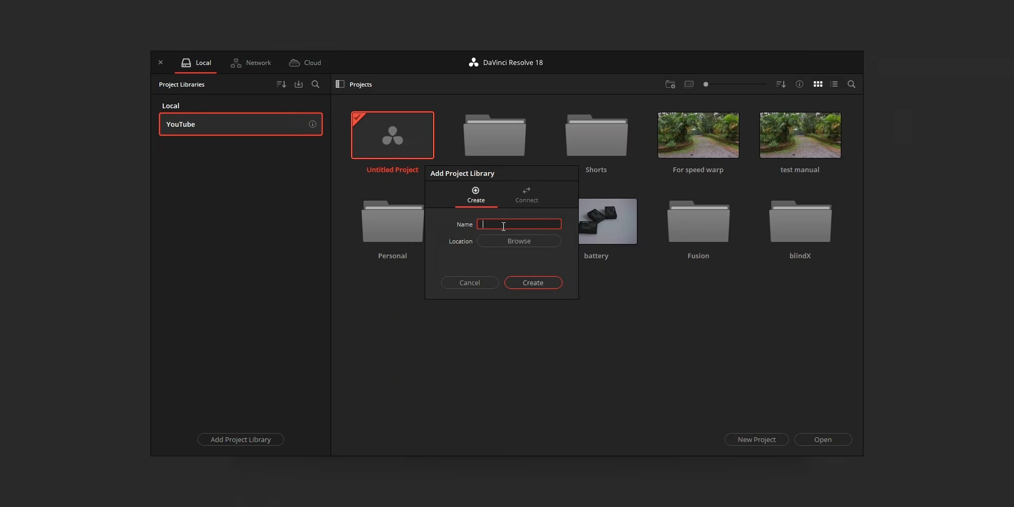
pyautogui.write('test')
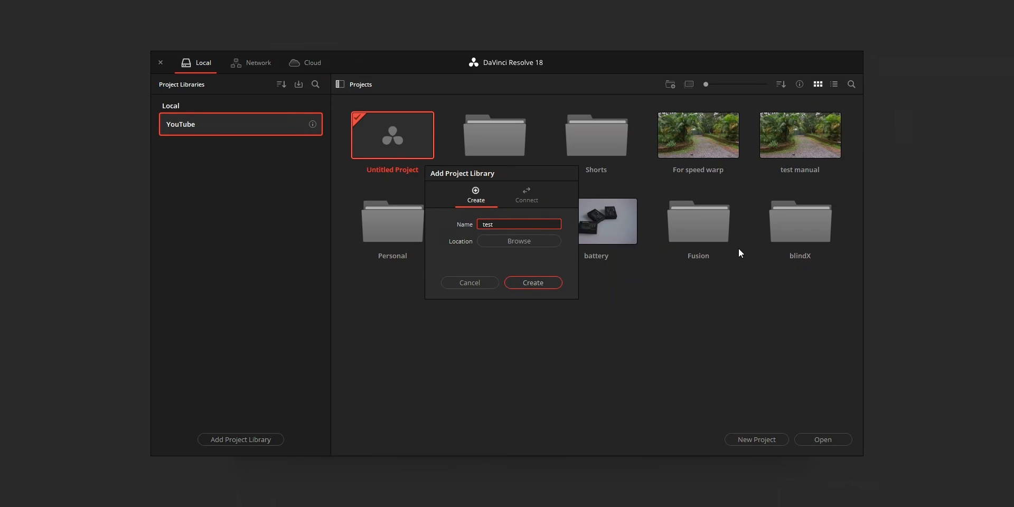
pyautogui.click(519, 241)
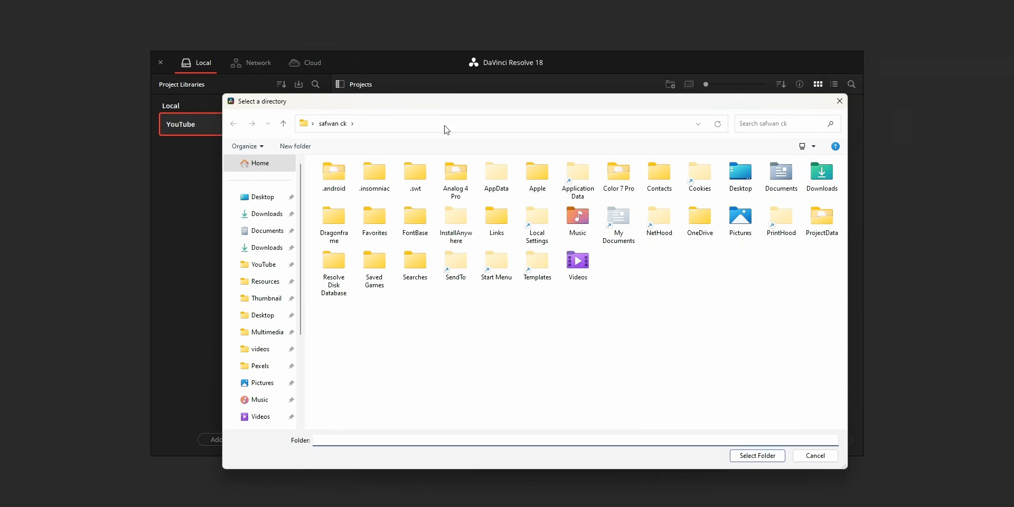
# Select the Resolve Disk Database folder and connect the test library.
pyautogui.doubleClick(334, 262)
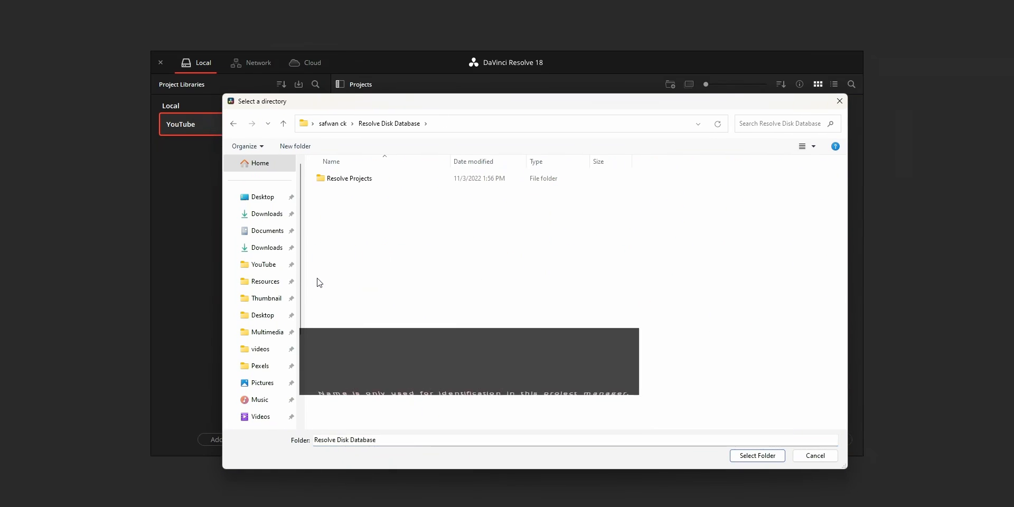
pyautogui.click(757, 455)
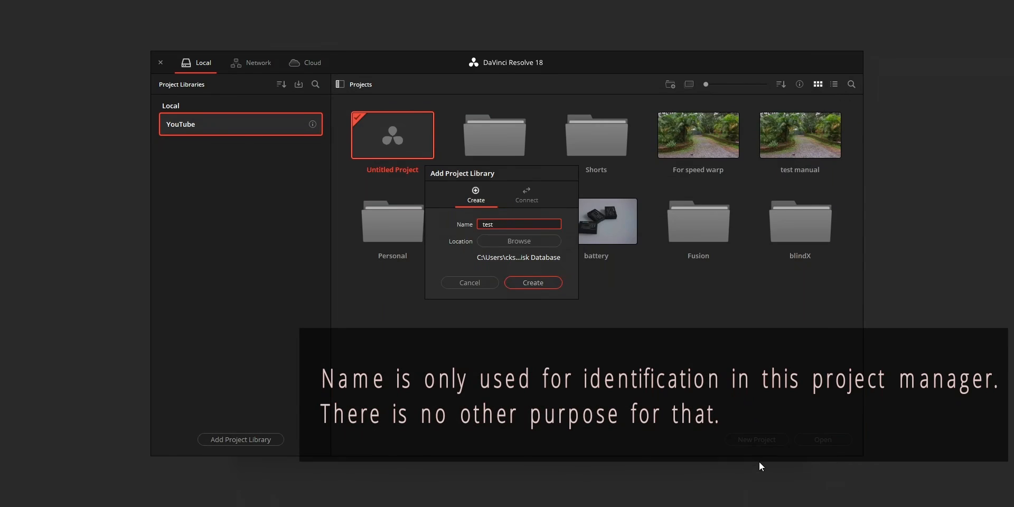
pyautogui.click(527, 195)
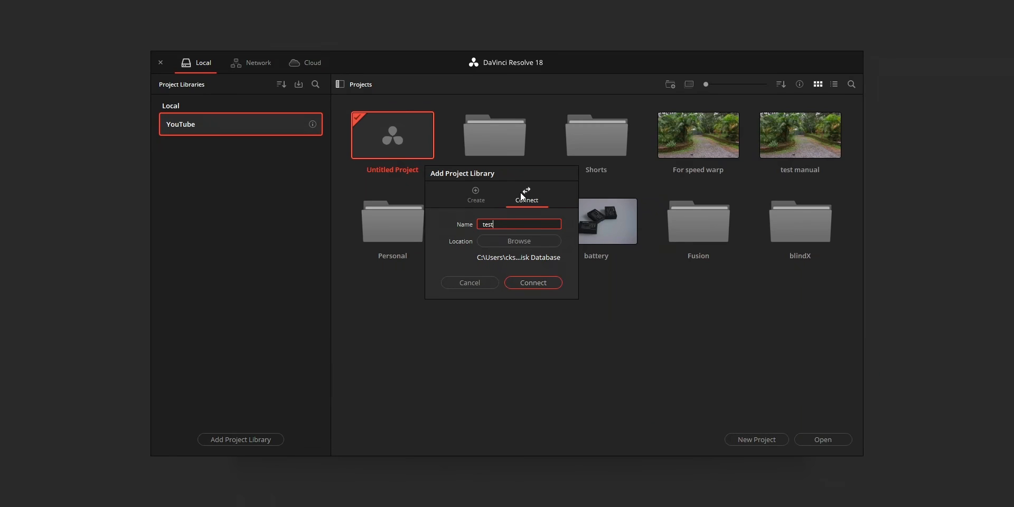
pyautogui.click(532, 282)
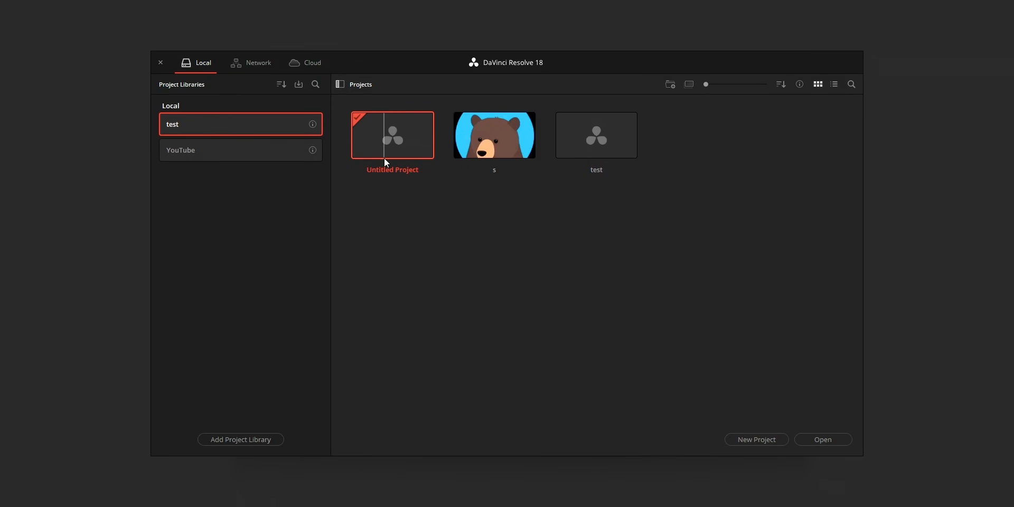
pyautogui.moveTo(312, 150)
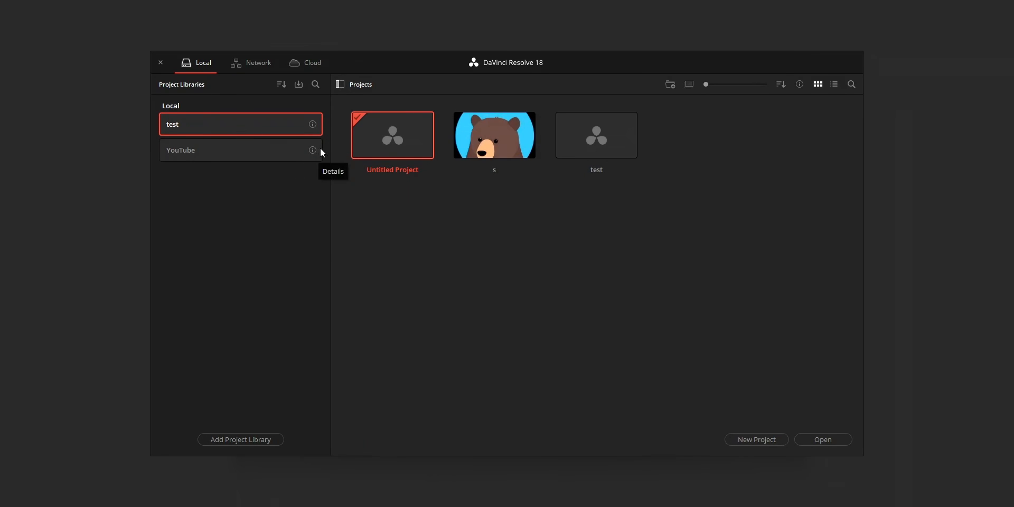
# Back up the YouTube library to a .diskdb file under its suggested name.
pyautogui.click(312, 150)
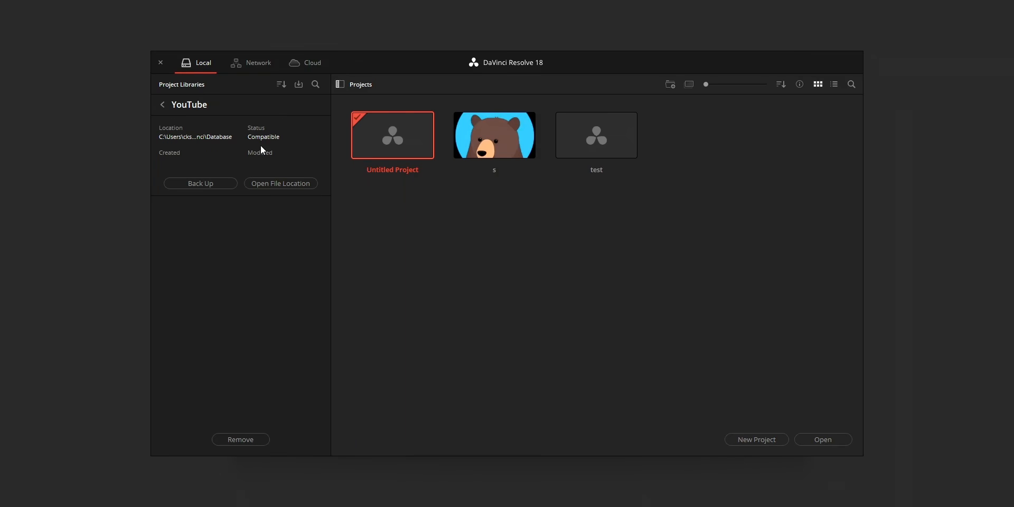
pyautogui.moveTo(280, 183)
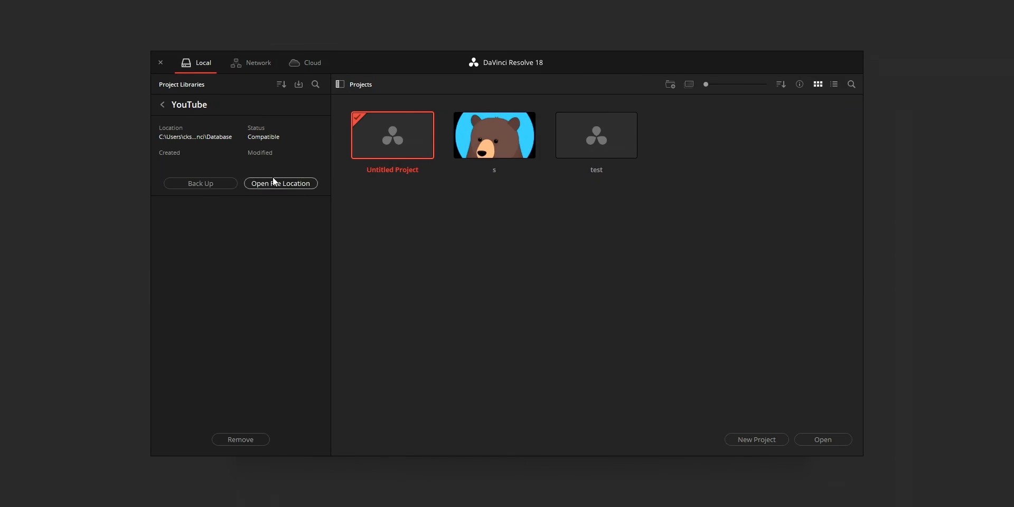
pyautogui.click(199, 184)
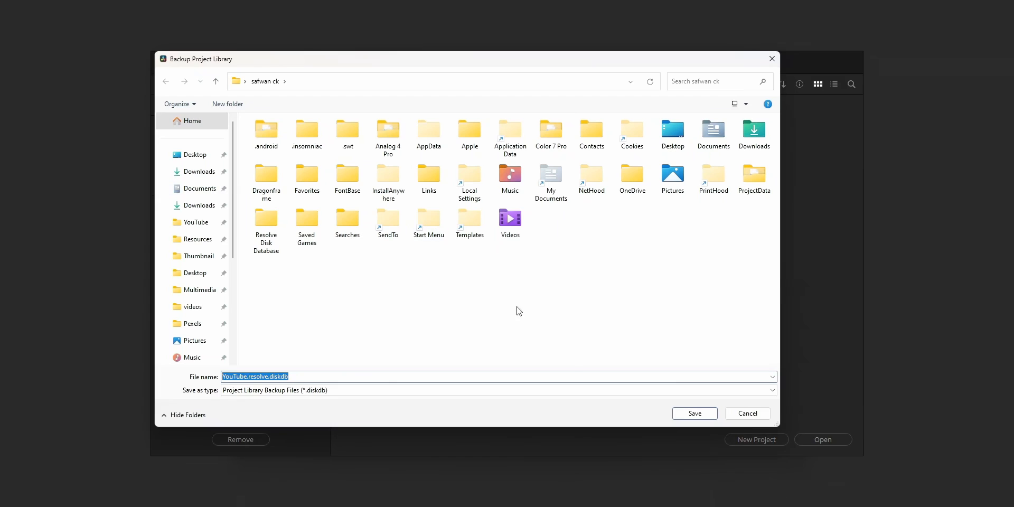
pyautogui.click(694, 413)
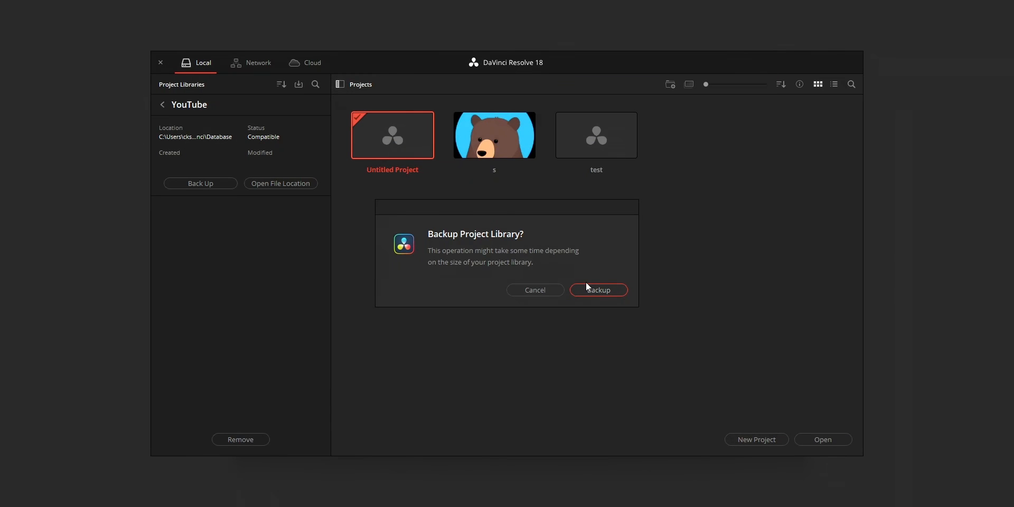
pyautogui.click(597, 290)
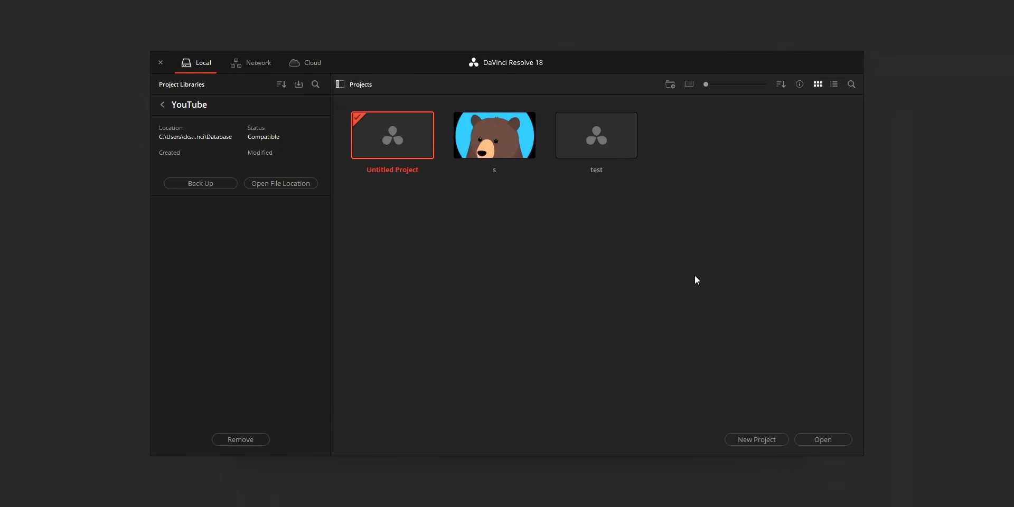
pyautogui.click(199, 183)
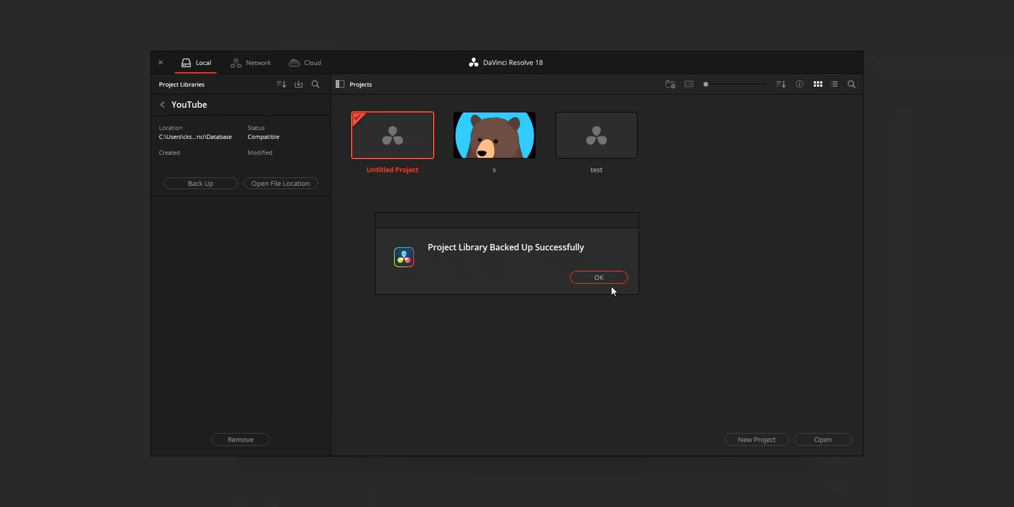
pyautogui.moveTo(615, 290)
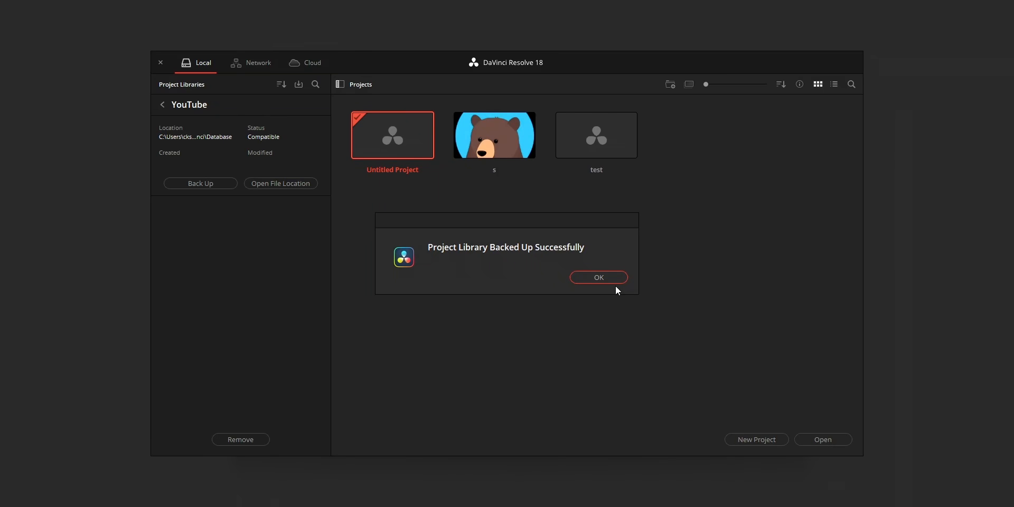
# Dismiss the backup success message and open the YouTube library's folder in File Explorer.
pyautogui.click(596, 276)
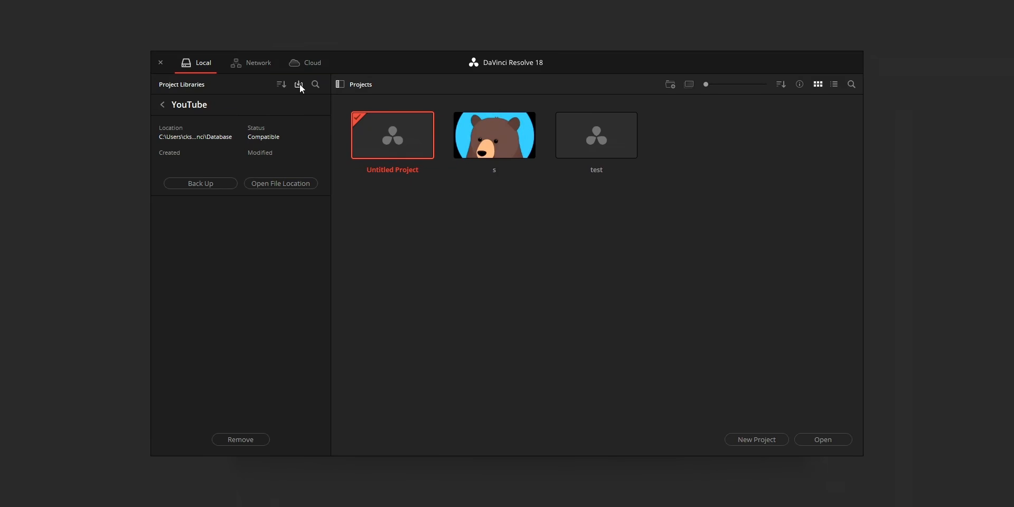
pyautogui.click(200, 184)
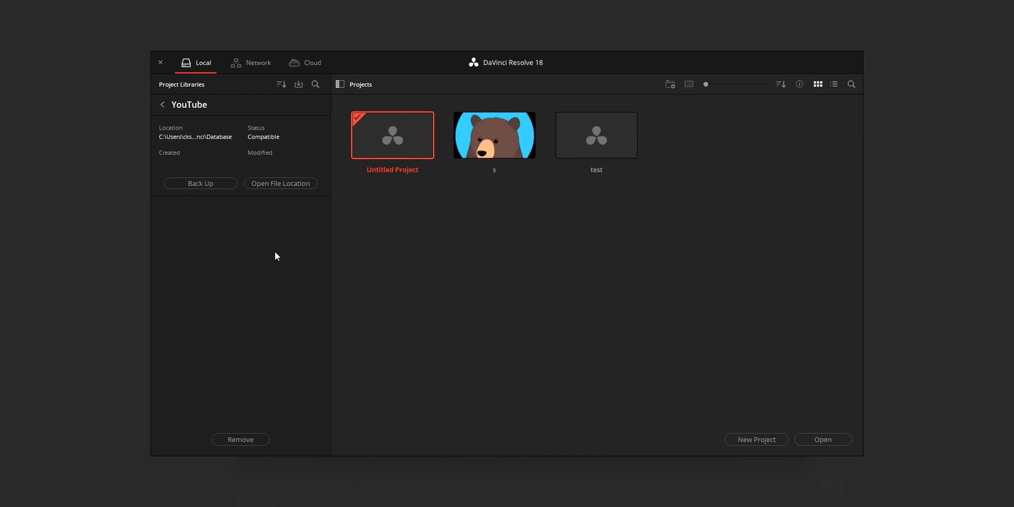
pyautogui.click(280, 183)
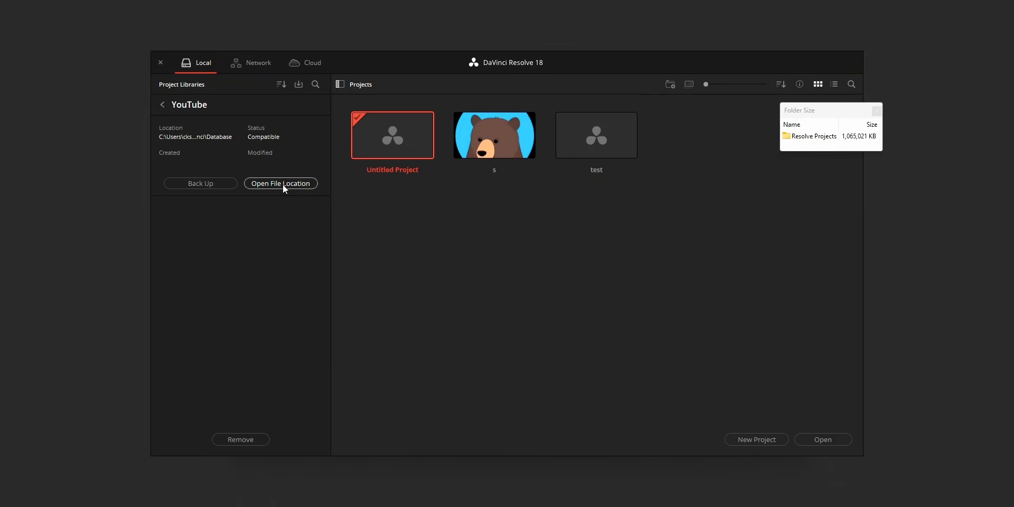
pyautogui.click(281, 183)
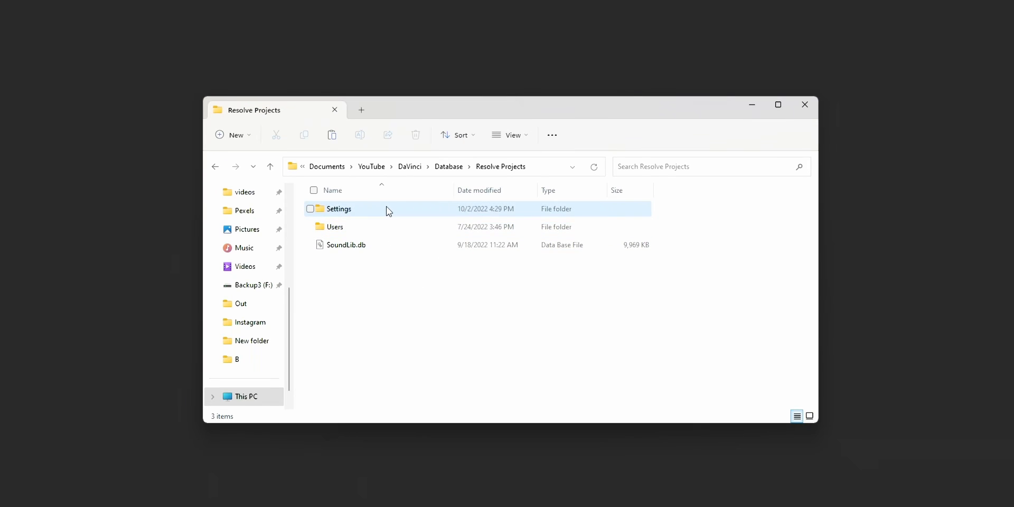
# Open the Users folder to view admin, guest and ProjectMetadataCache.
pyautogui.doubleClick(338, 208)
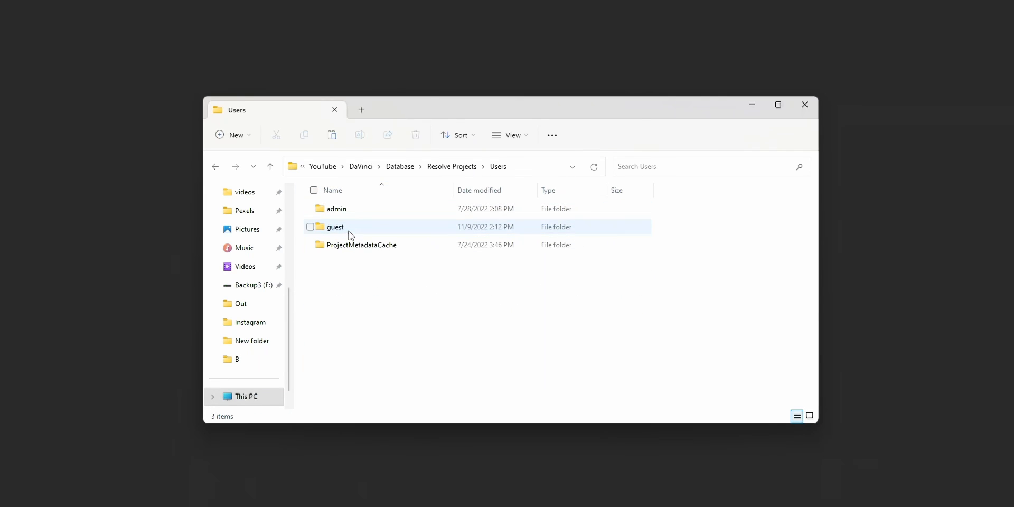
pyautogui.moveTo(359, 213)
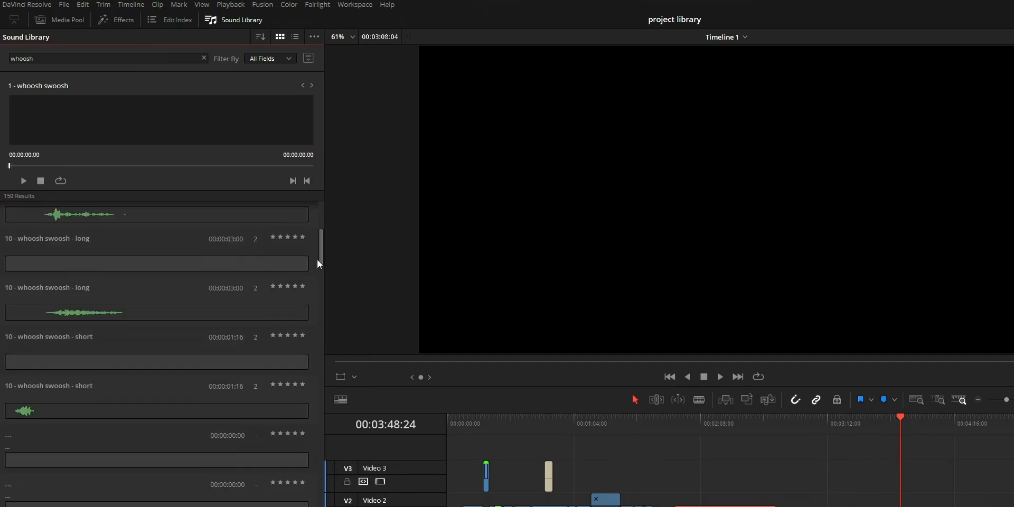
pyautogui.scroll(-3)
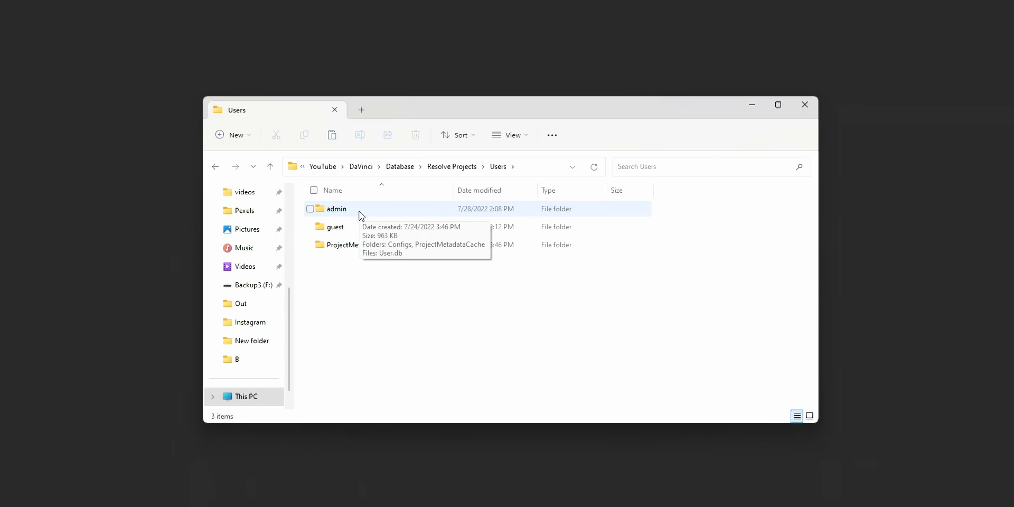
# Browse the guest user's Configs folder, then open the guest Projects folder.
pyautogui.doubleClick(334, 226)
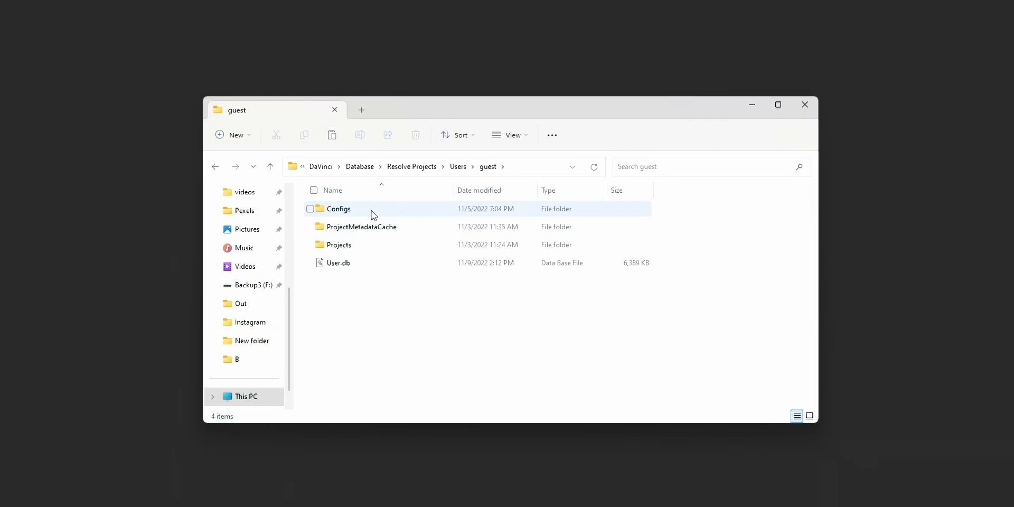
pyautogui.doubleClick(339, 208)
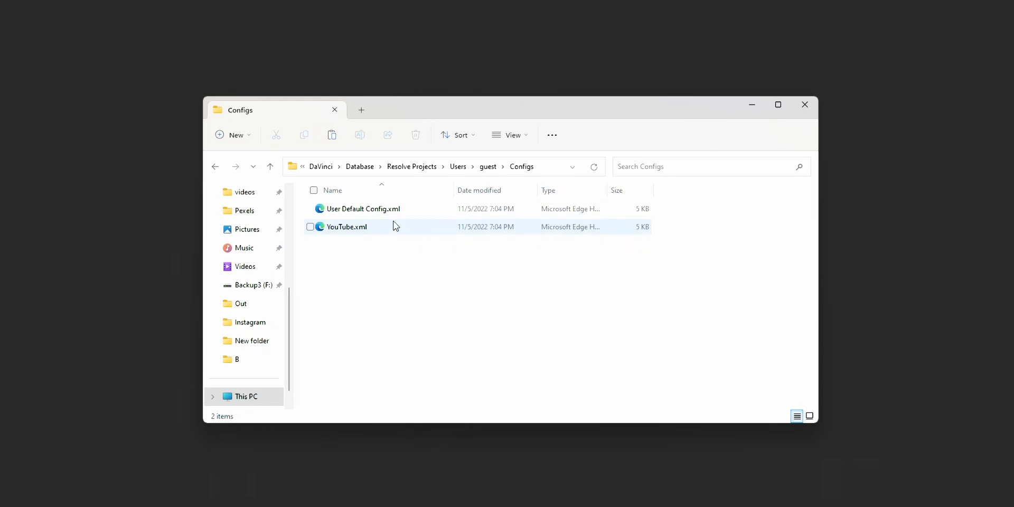
pyautogui.moveTo(414, 226)
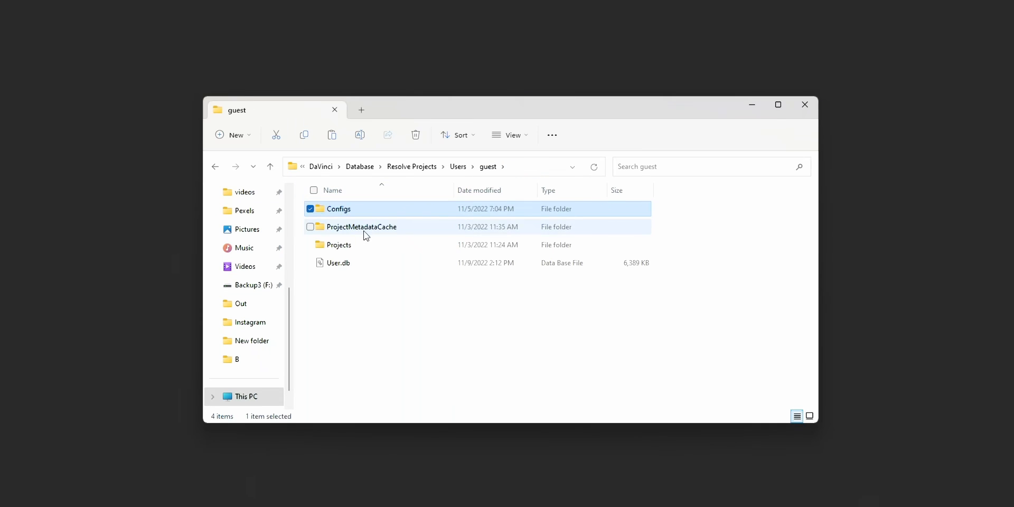
pyautogui.doubleClick(338, 245)
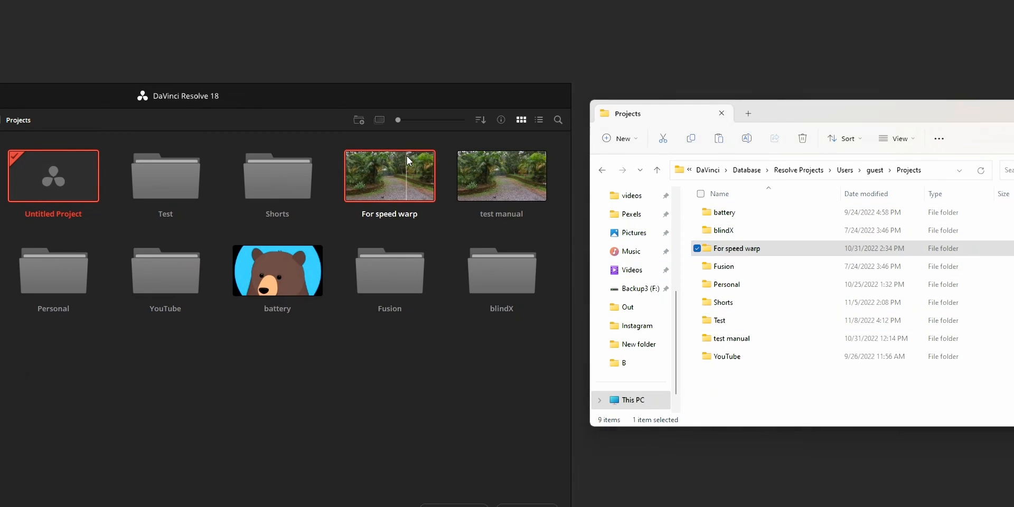
# Open Test, then Apex Legends, and select its 2.77 MB Project.db file.
pyautogui.click(731, 338)
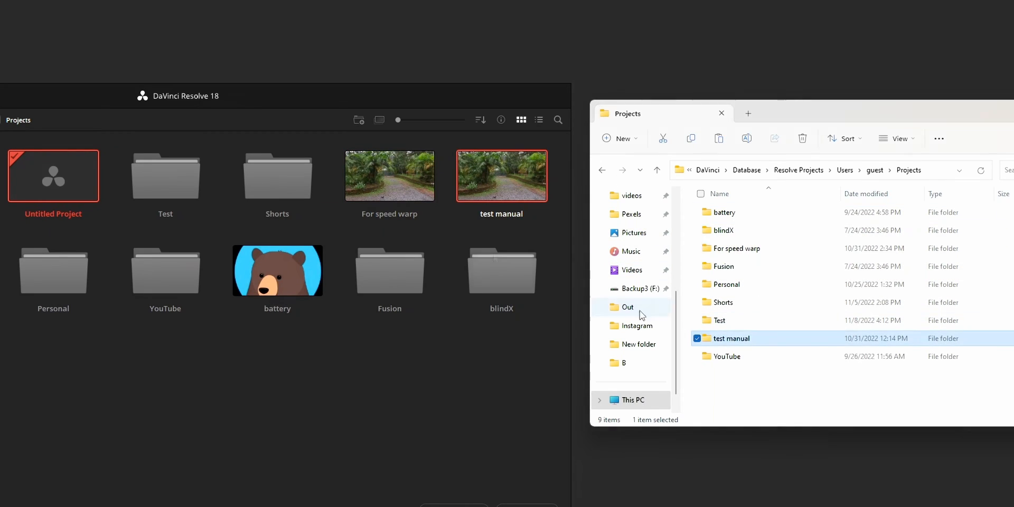
pyautogui.doubleClick(165, 175)
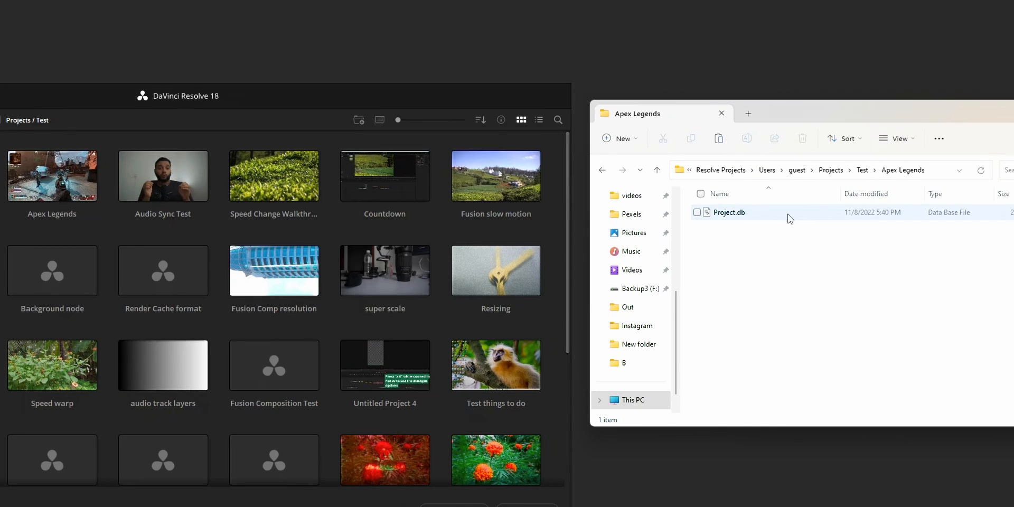
pyautogui.click(729, 213)
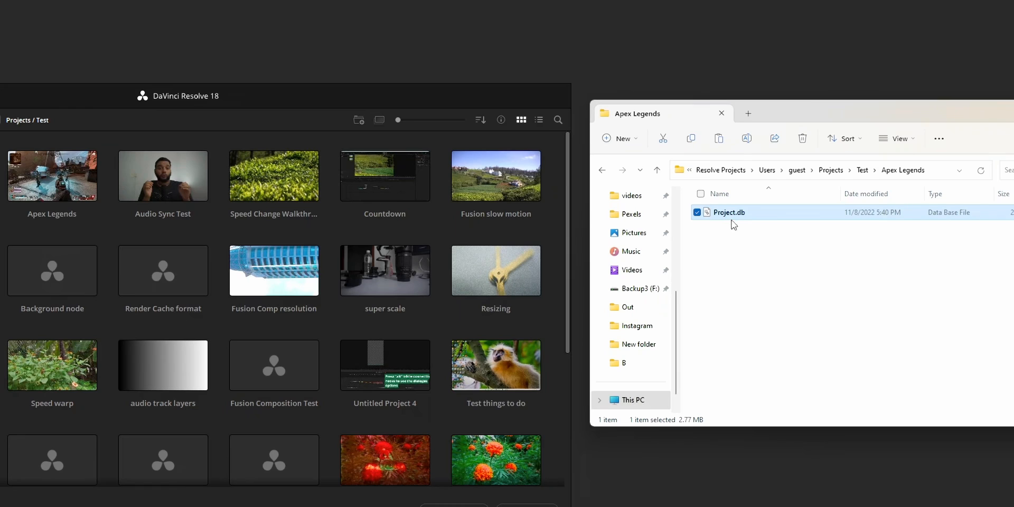
pyautogui.moveTo(744, 219)
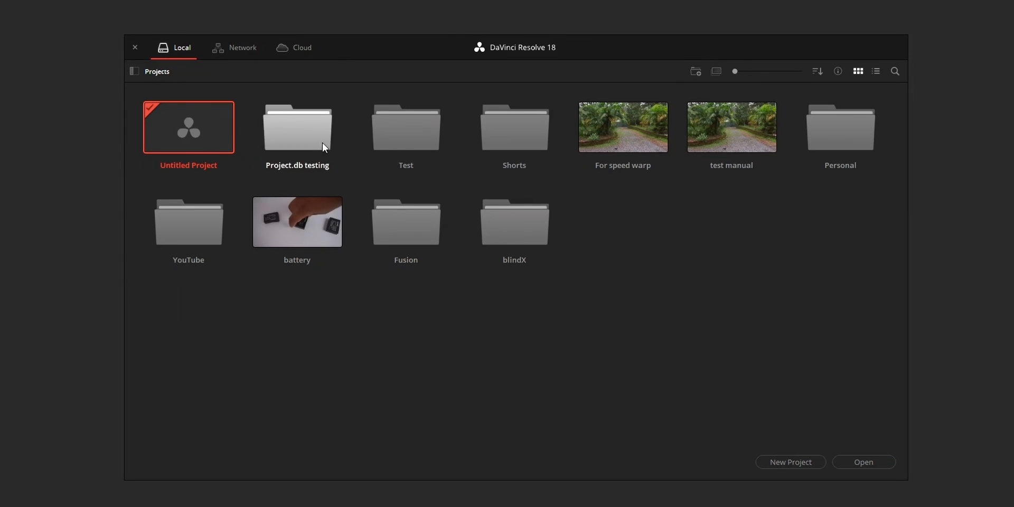
# Open the Project.db testing folder and select the restored 'project file' project.
pyautogui.doubleClick(296, 127)
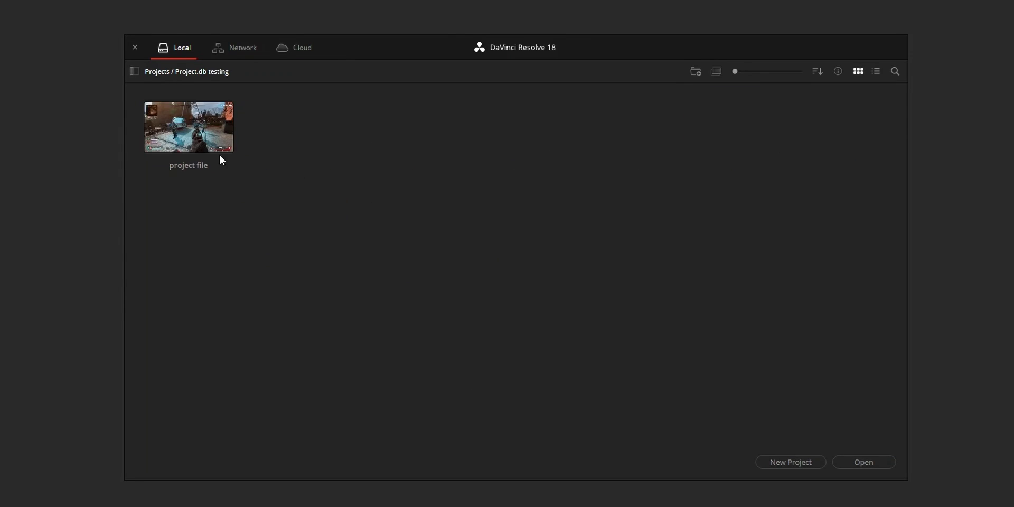
pyautogui.click(188, 127)
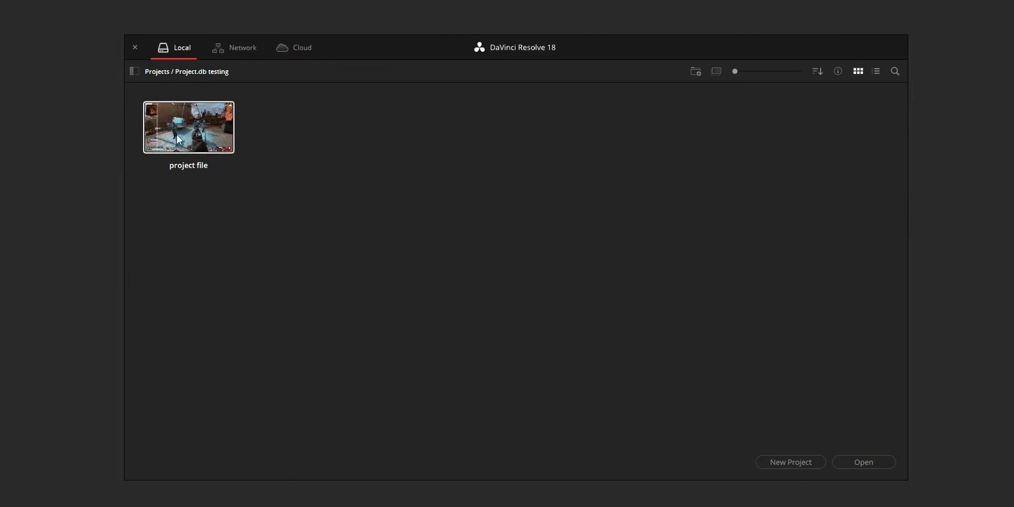